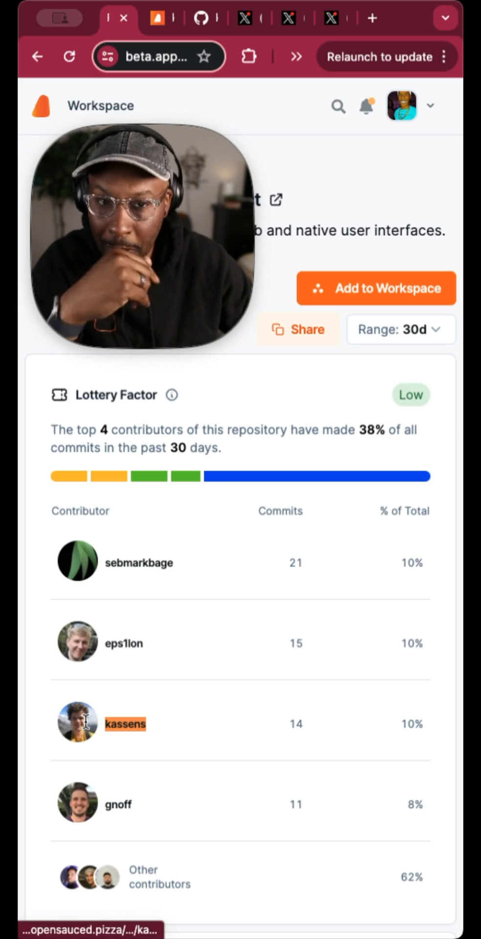
Check Sebastian Markbåge's X profile and return to the React Lottery Factor contributor table
{"action": "left_click", "coordinate": [125, 723]}
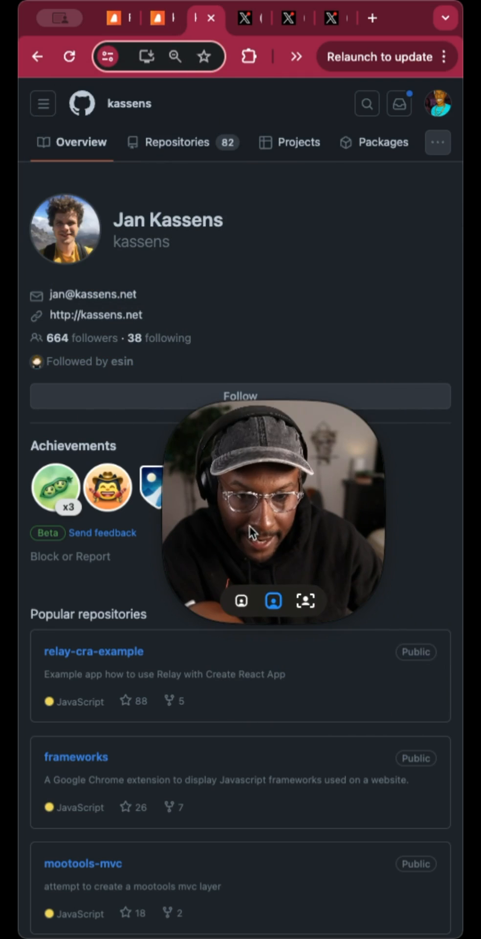
{"action": "mouse_move", "coordinate": [96, 314]}
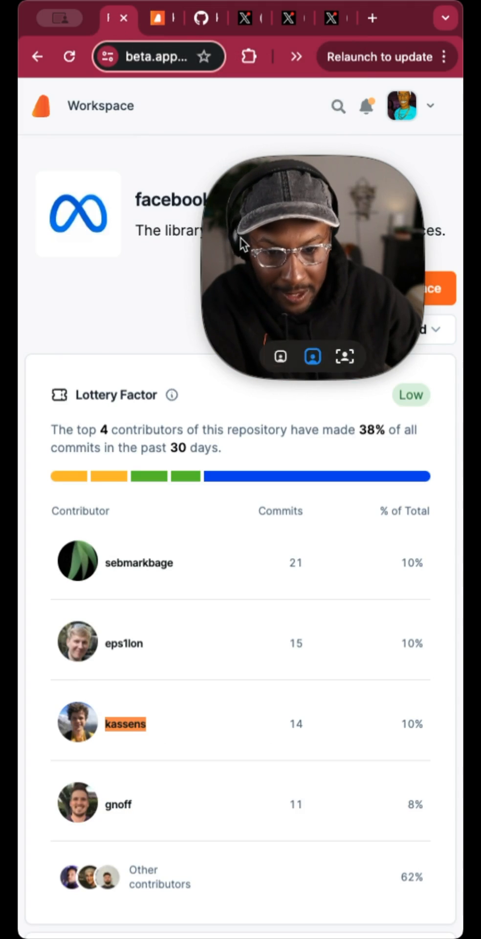
{"action": "left_click", "coordinate": [243, 18]}
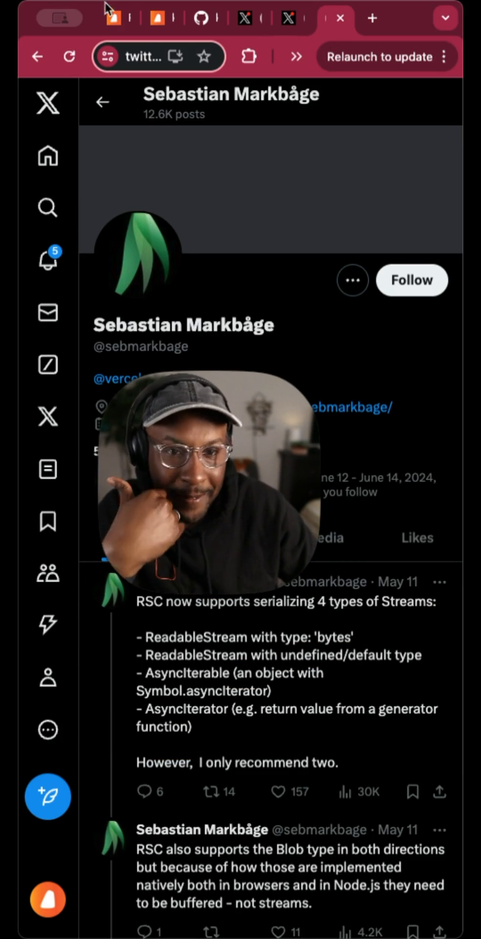
{"action": "left_click", "coordinate": [114, 18]}
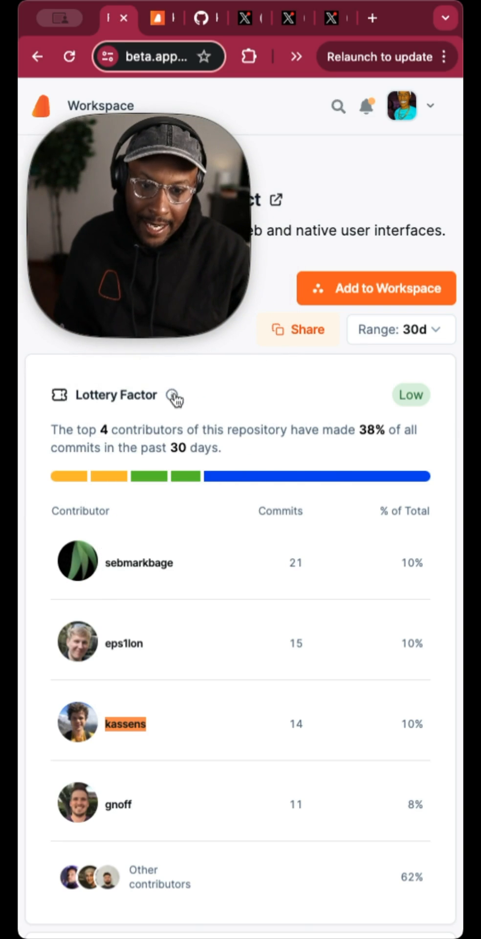
{"action": "mouse_move", "coordinate": [174, 396]}
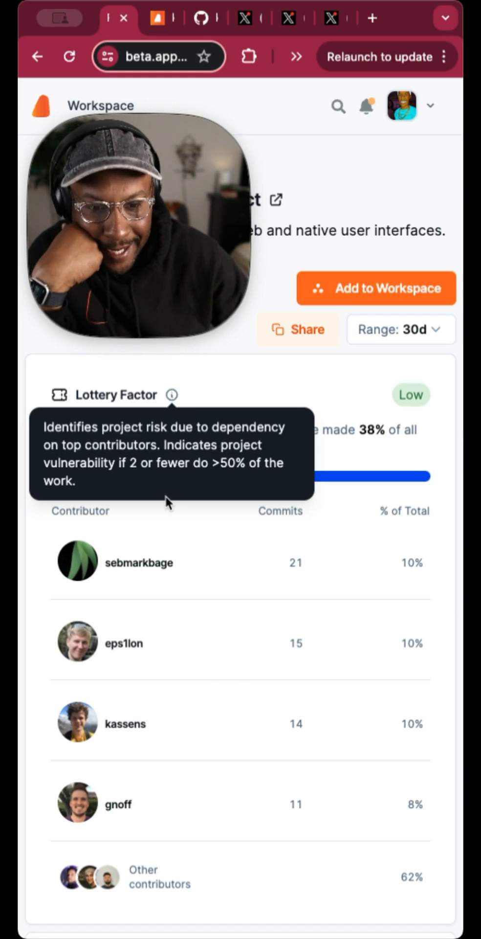
{"action": "mouse_move", "coordinate": [143, 680]}
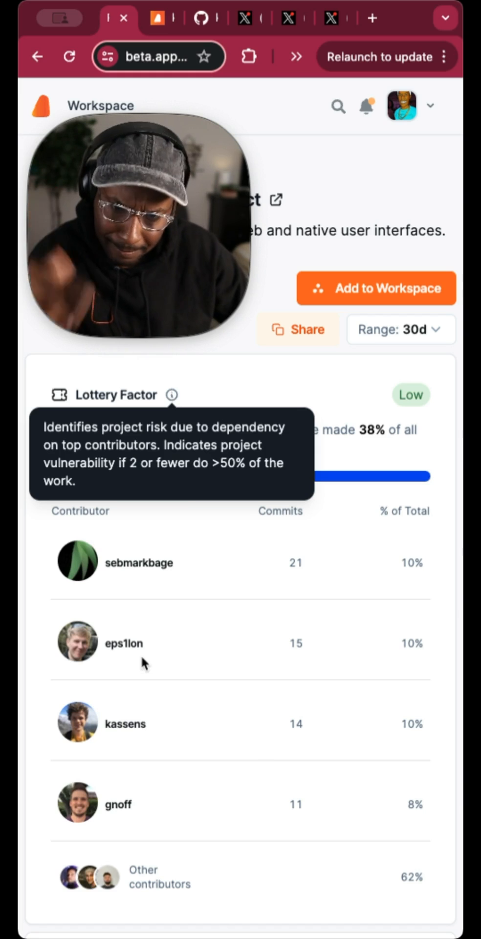